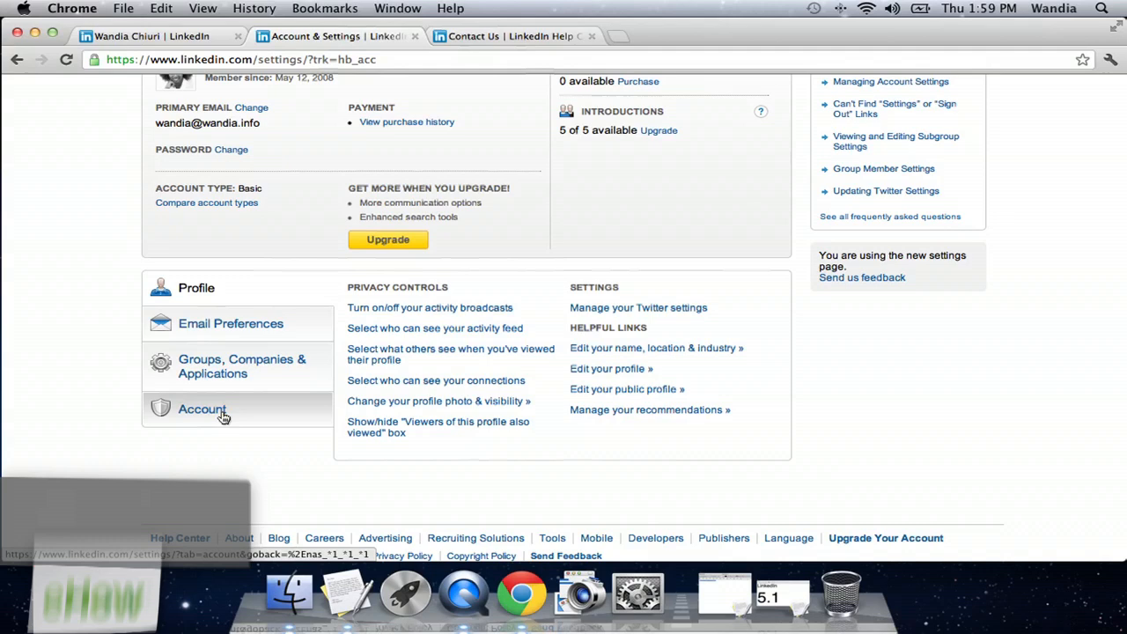
# Step: Begin closing the account from the Account section of Settings
pyautogui.click(201, 408)
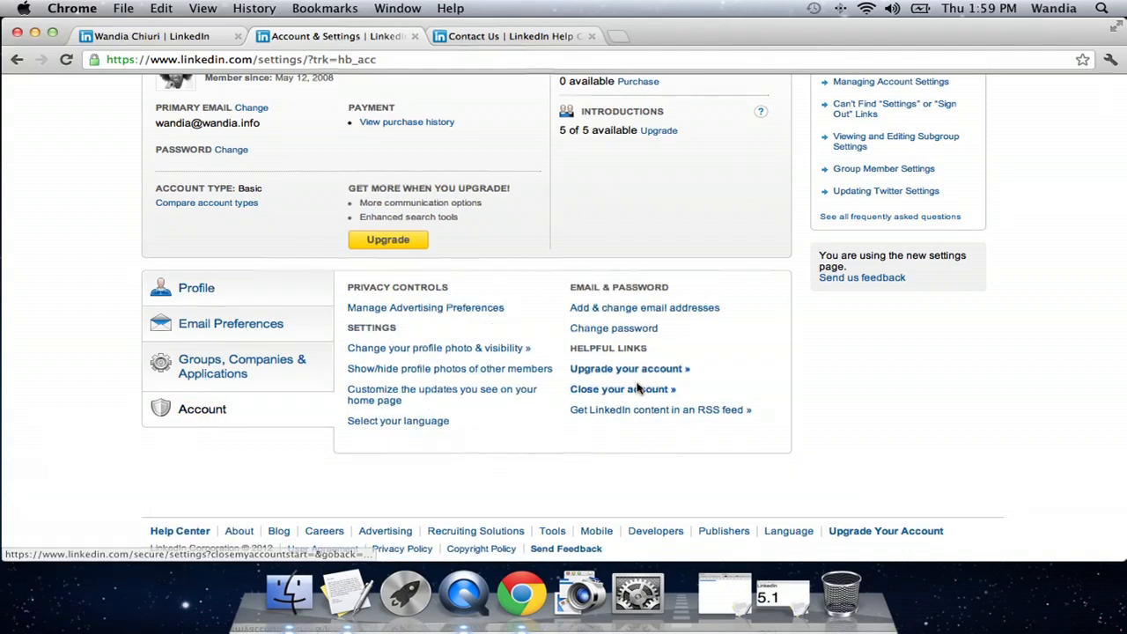
pyautogui.click(144, 35)
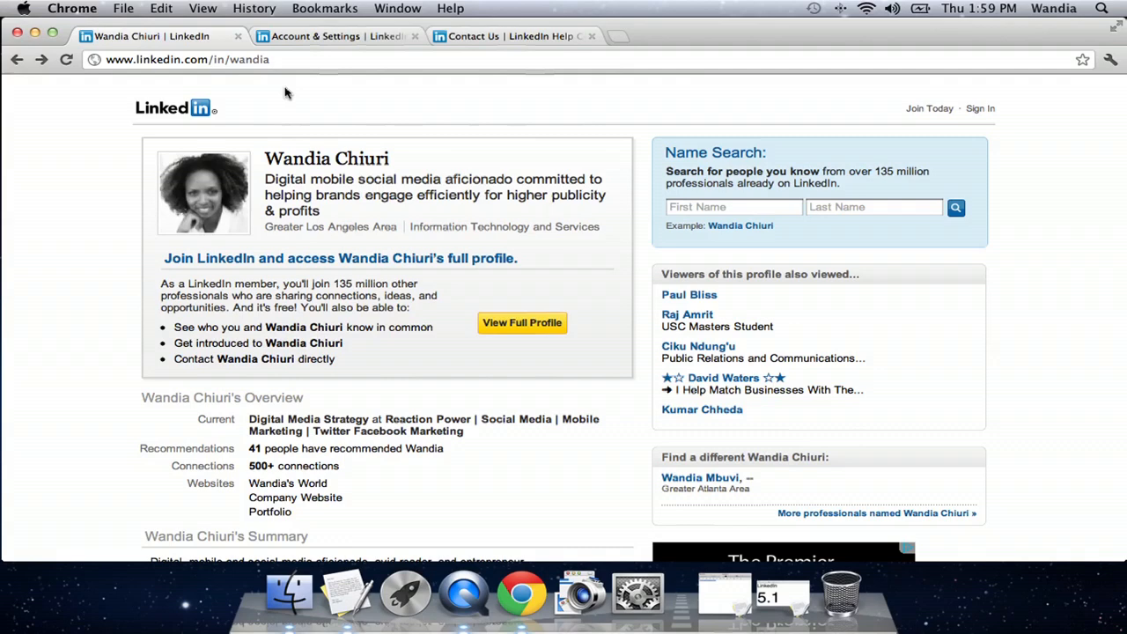
# Step: Reopen Settings from the name dropdown and return to the Account section
pyautogui.click(334, 35)
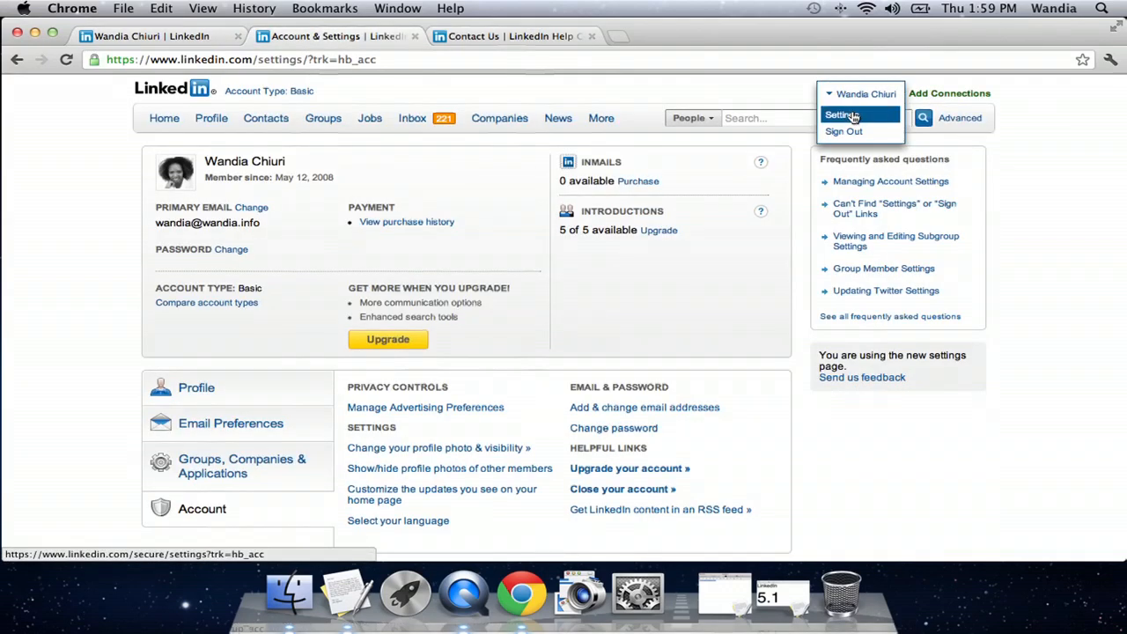
pyautogui.moveTo(841, 122)
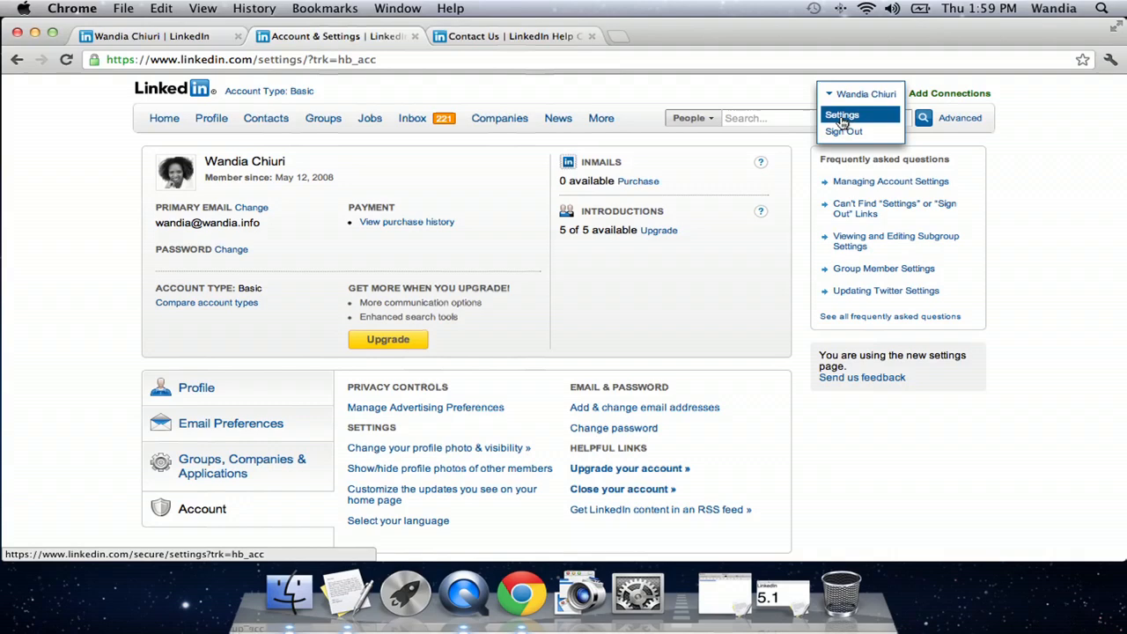
pyautogui.click(842, 114)
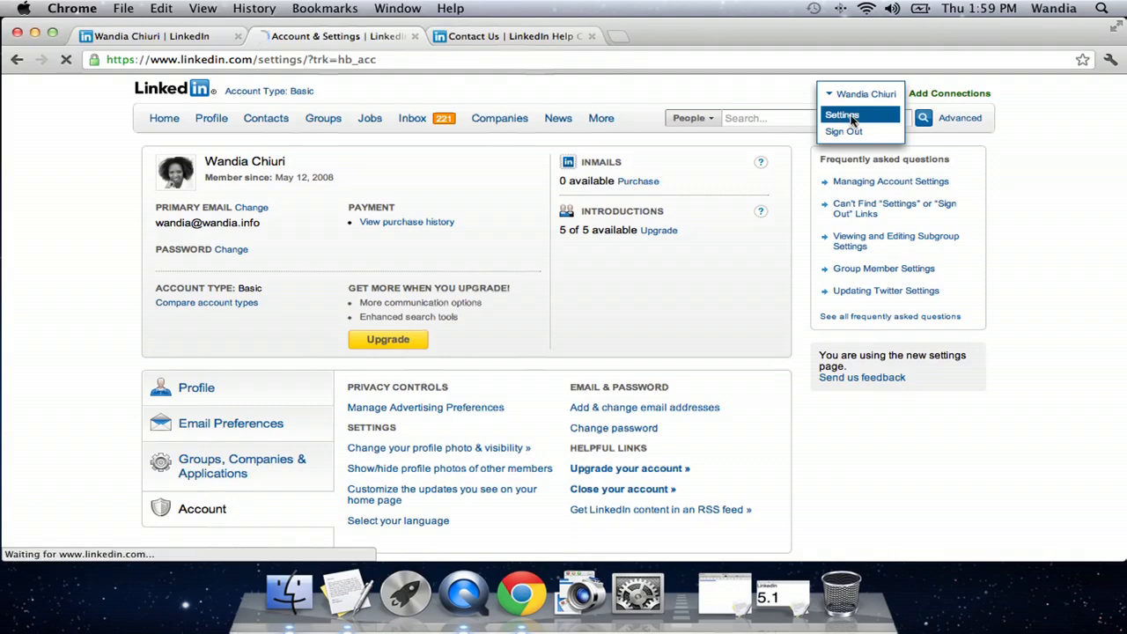
pyautogui.click(842, 115)
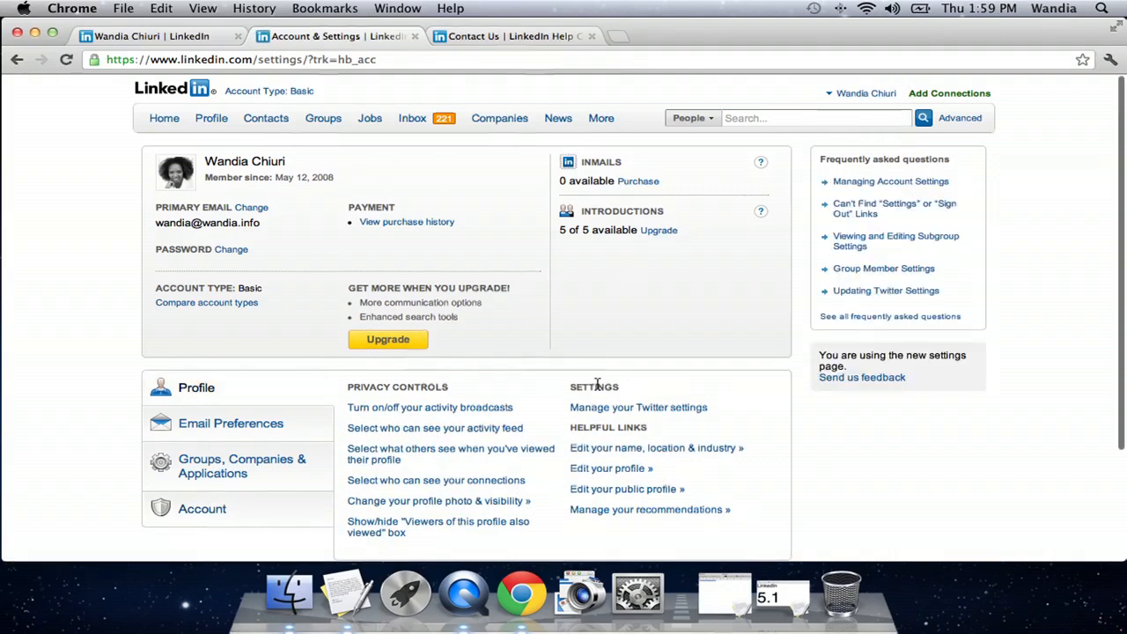
pyautogui.scroll(-3)
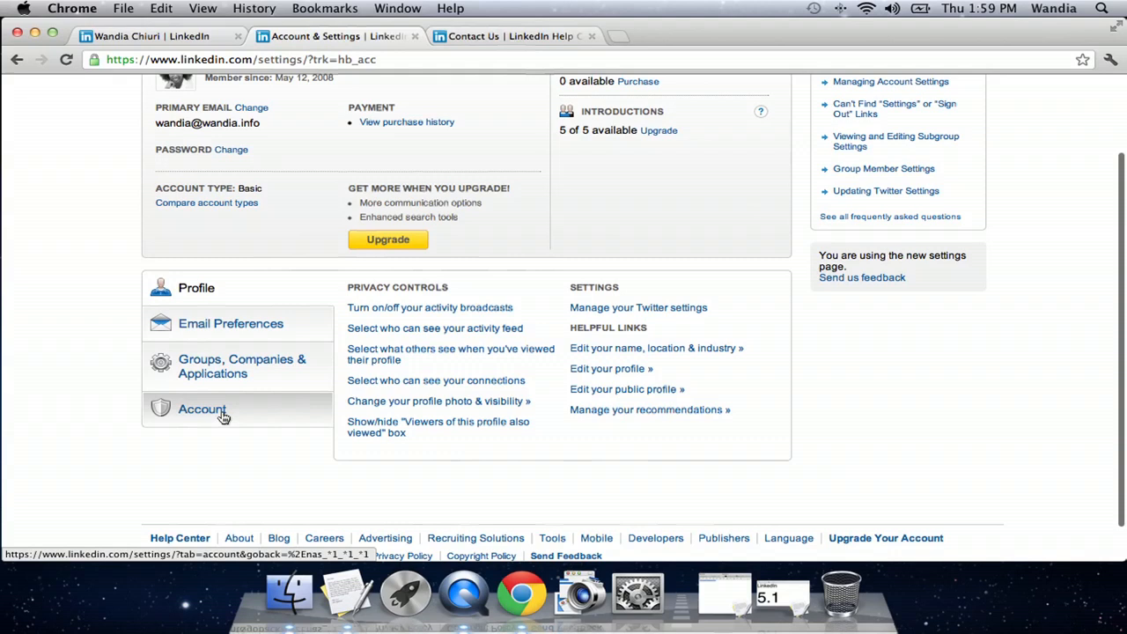
pyautogui.click(201, 409)
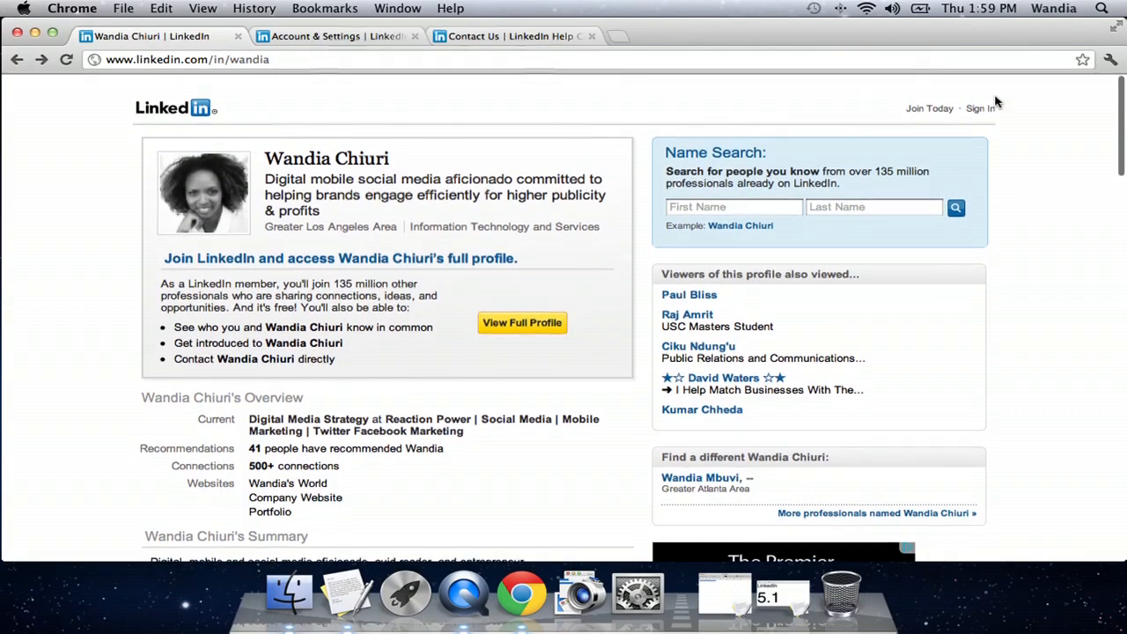
# Step: Request a forgotten-password reset link from the sign-in page
pyautogui.click(979, 107)
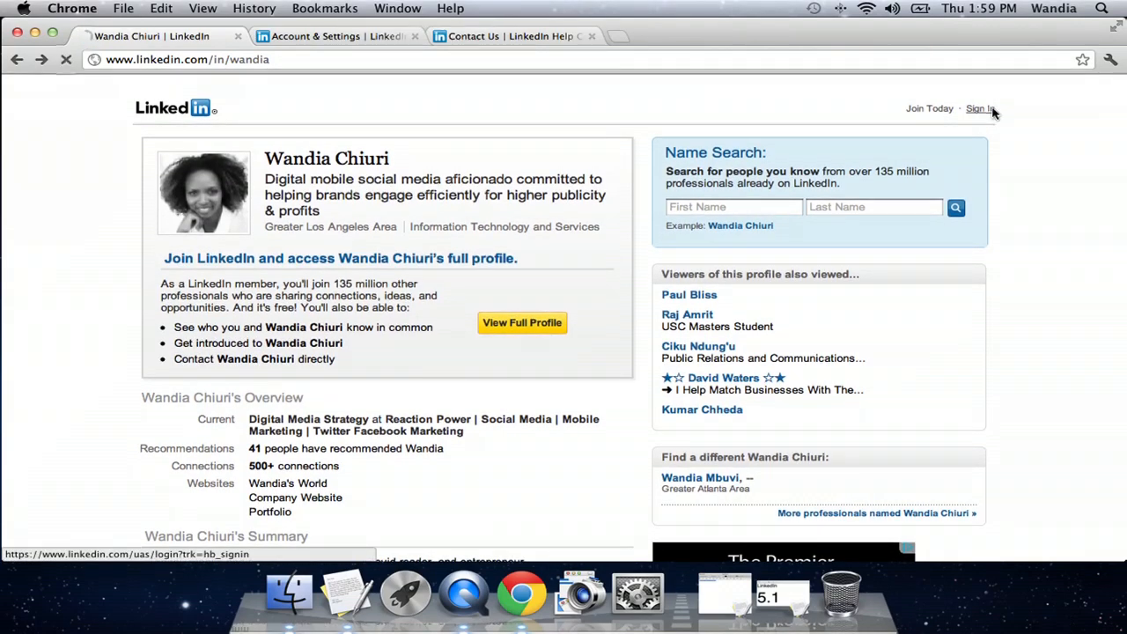
pyautogui.click(979, 110)
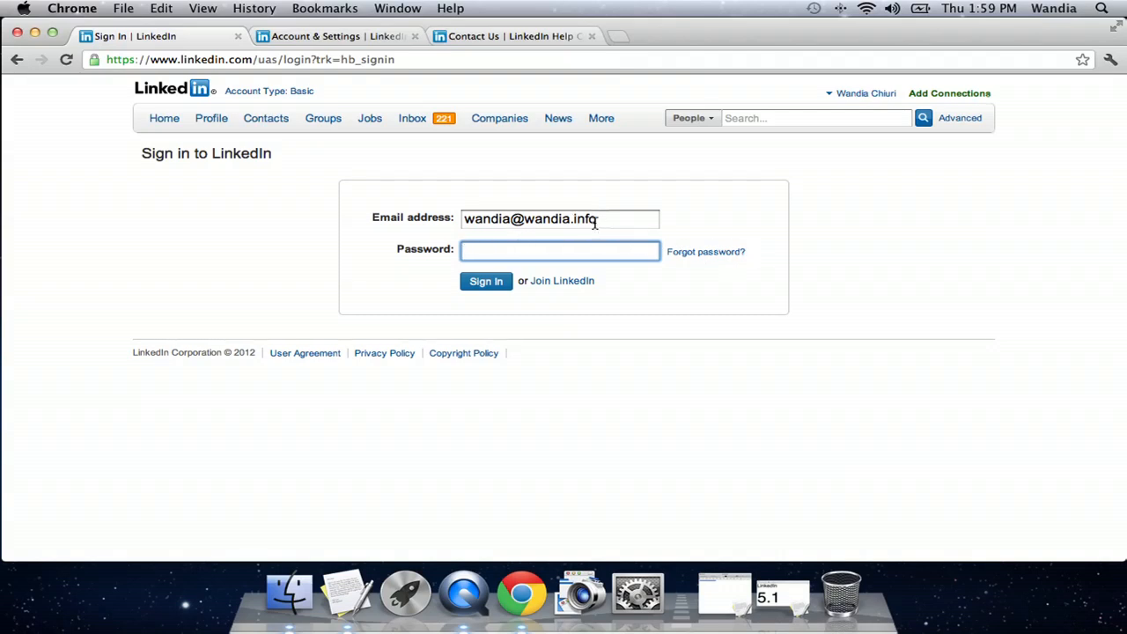
pyautogui.moveTo(704, 252)
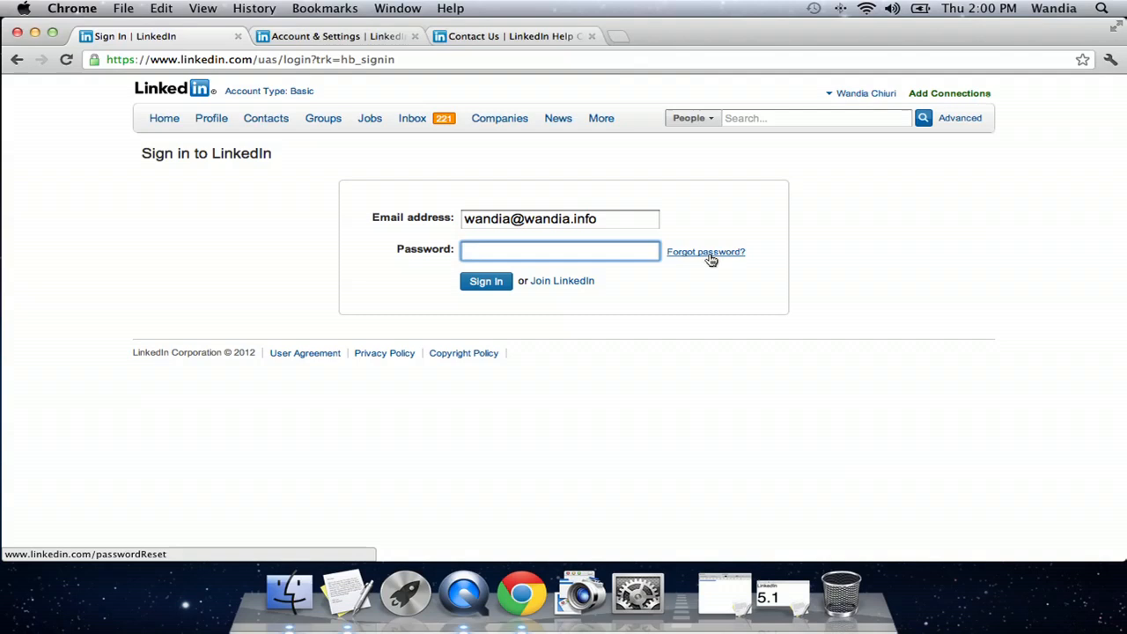
pyautogui.click(486, 282)
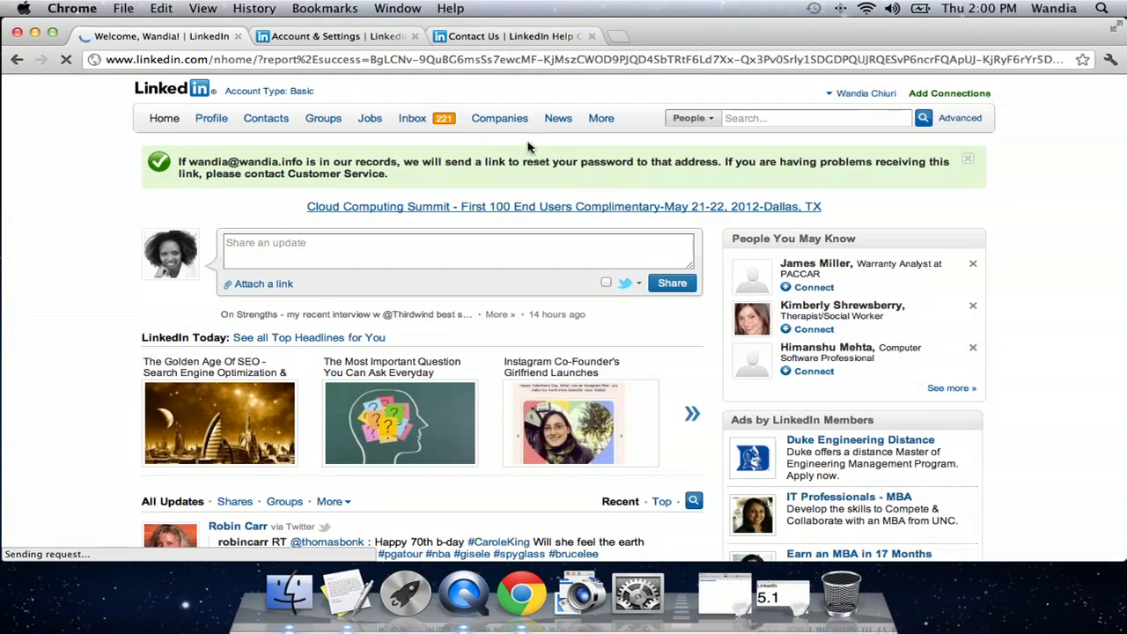
# Step: Check the account menu on the home feed showing the reset confirmation
pyautogui.click(866, 93)
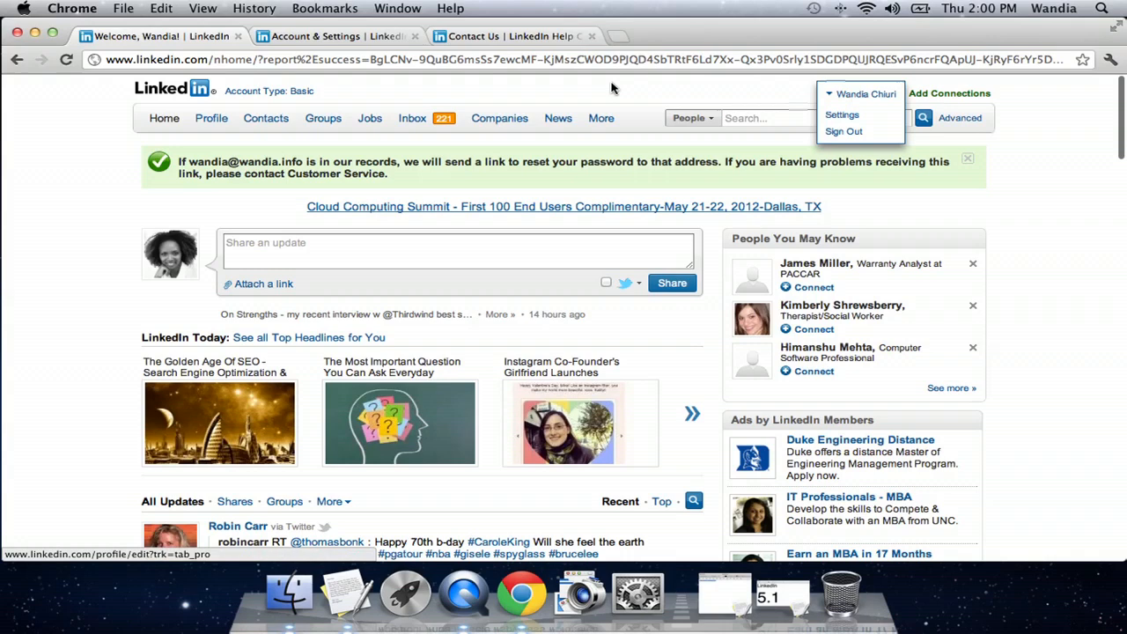
pyautogui.click(324, 116)
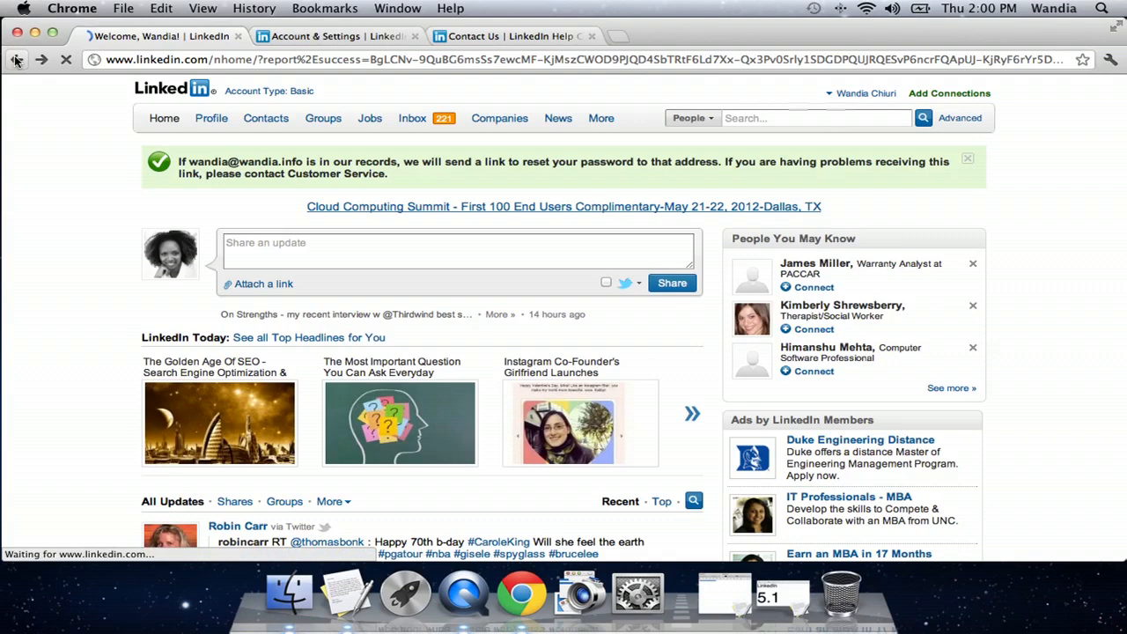
# Step: Go back to the sign-in page with the email prefilled, then reach the Help Center contact form
pyautogui.click(15, 60)
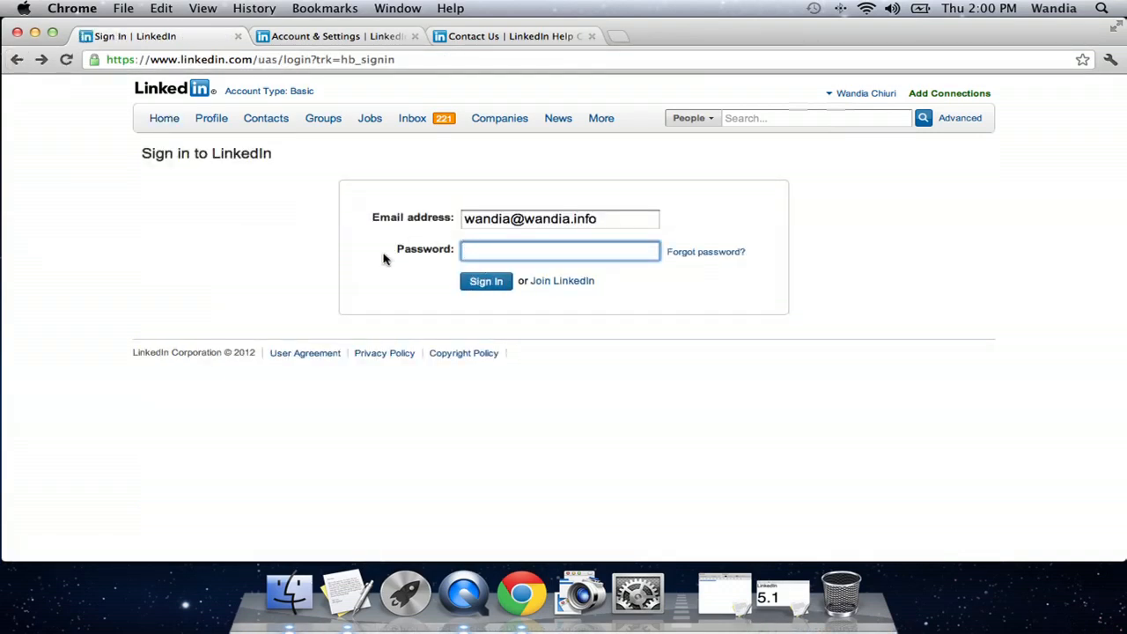
pyautogui.moveTo(570, 137)
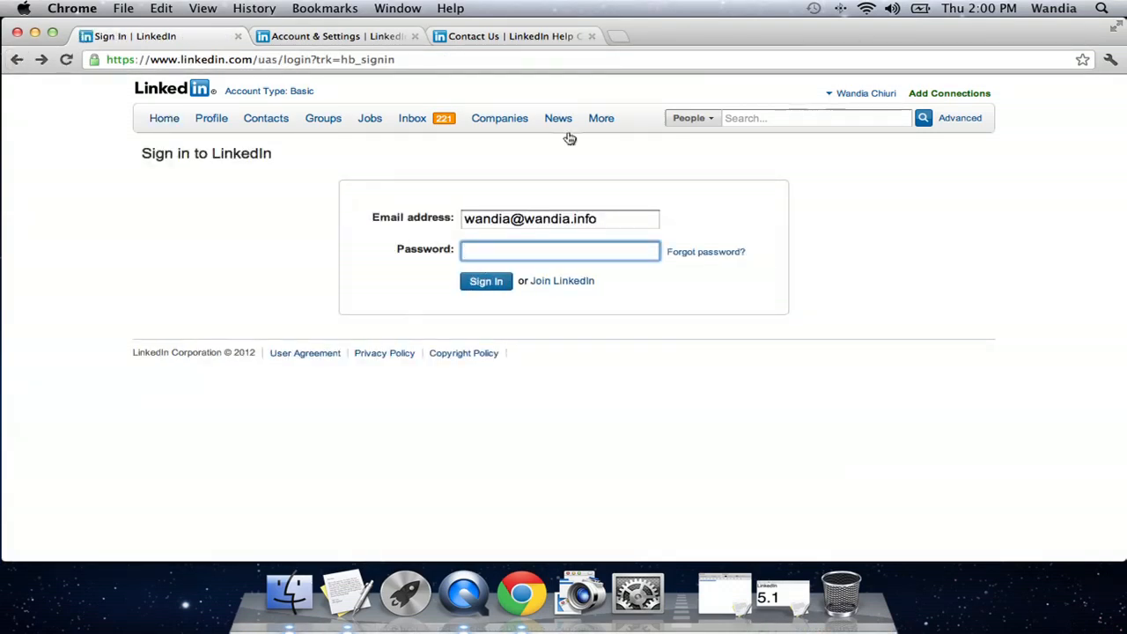
pyautogui.click(513, 35)
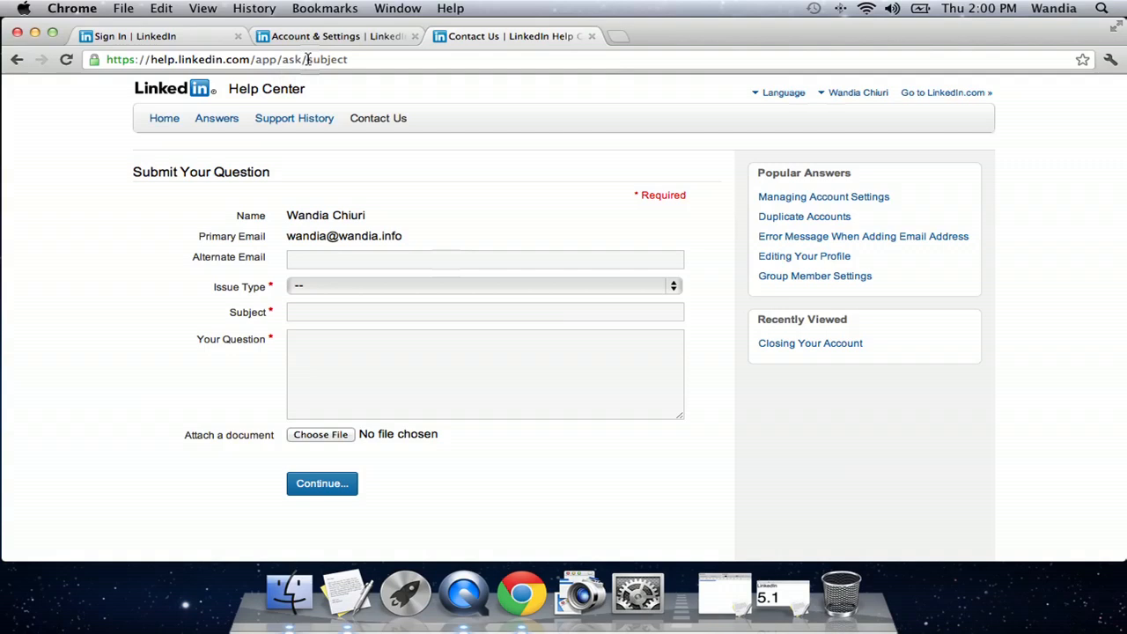
pyautogui.moveTo(355, 285)
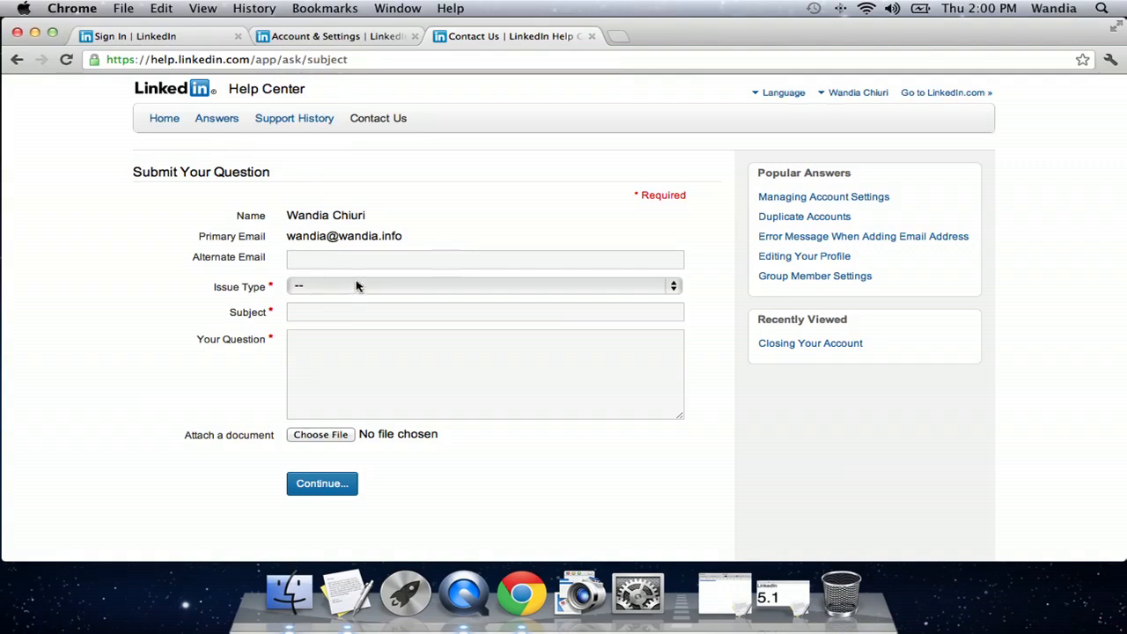
pyautogui.moveTo(312, 385)
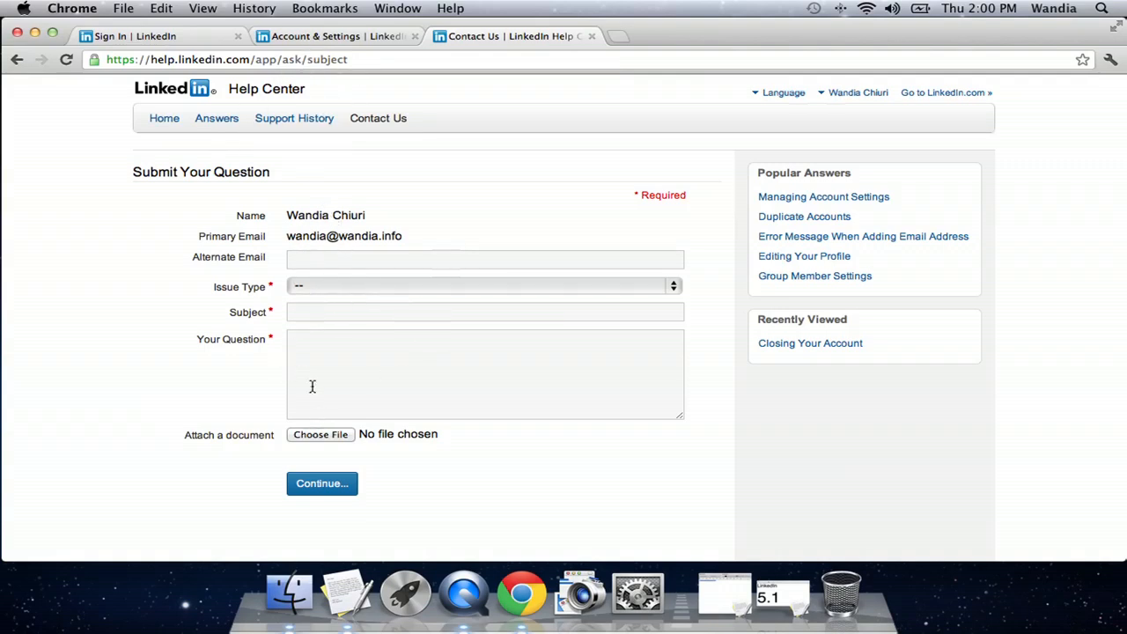
pyautogui.moveTo(292, 368)
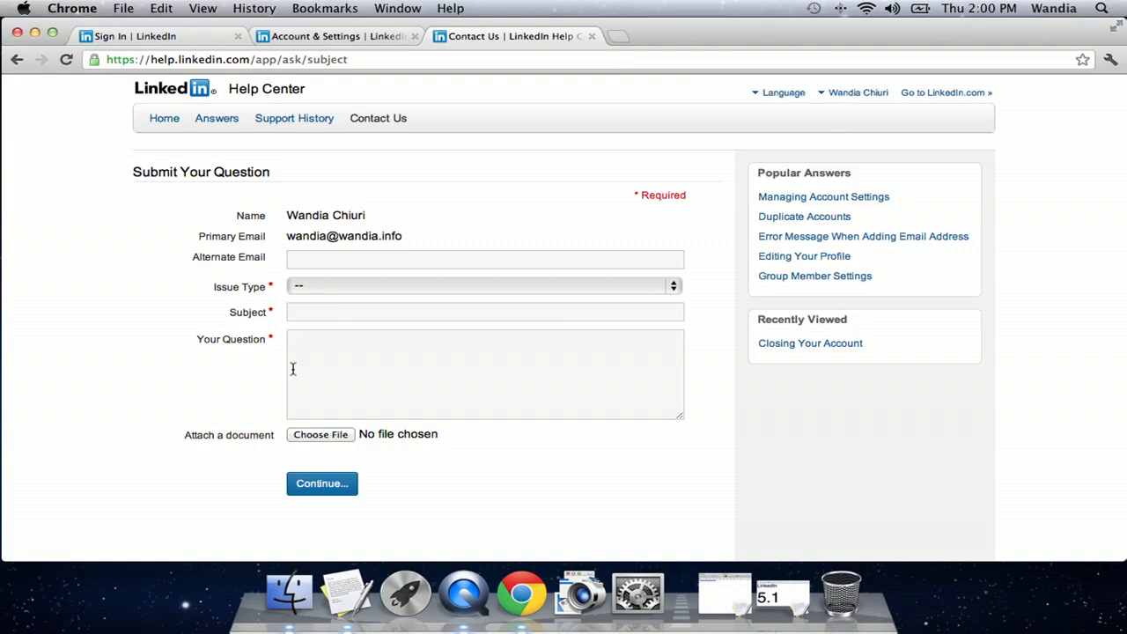